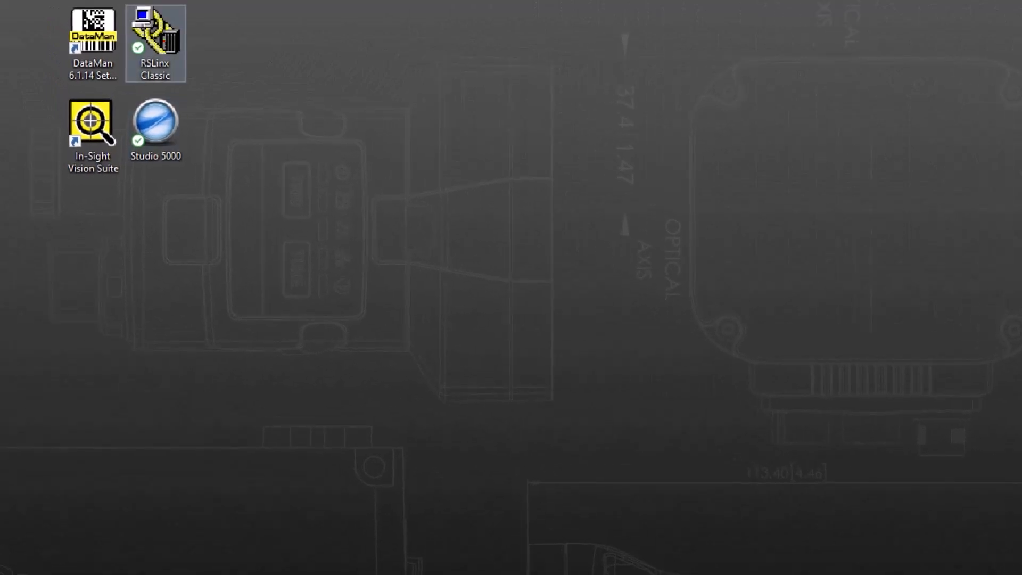
Launch RSLinx Classic from its desktop shortcut.
click(155, 43)
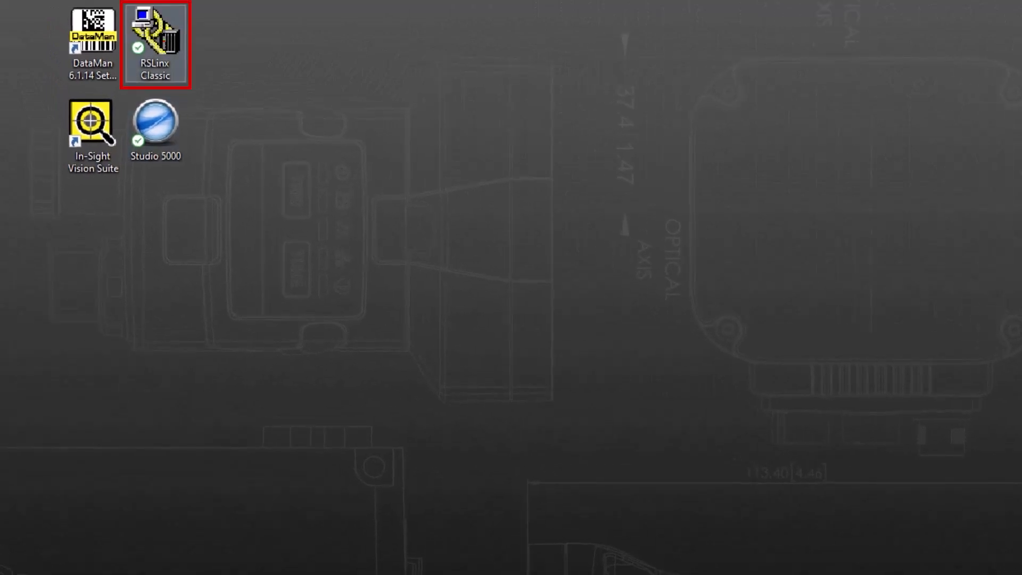
double_click(155, 39)
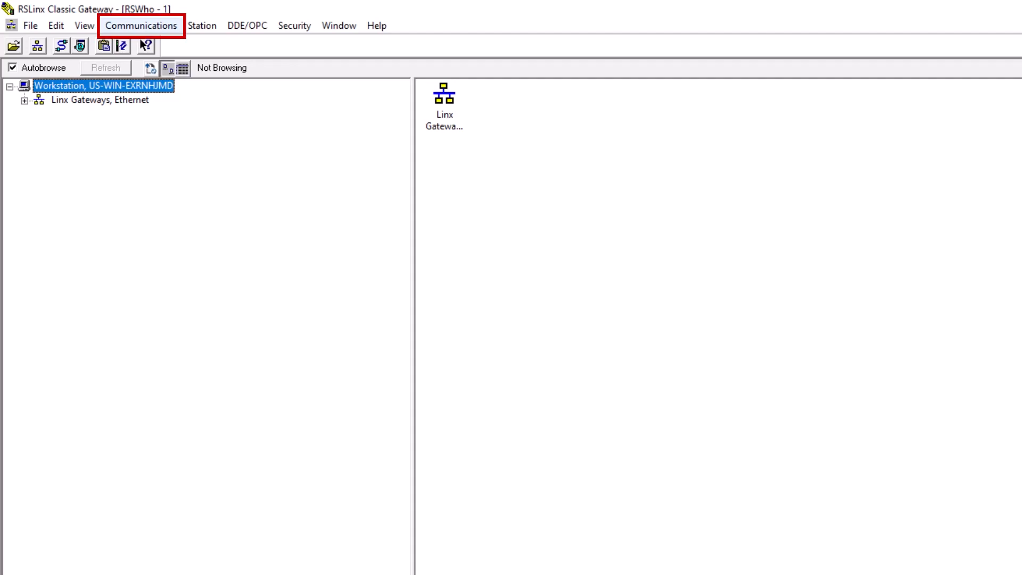
Bring up the Communications menu to reach Configure Drivers.
click(141, 26)
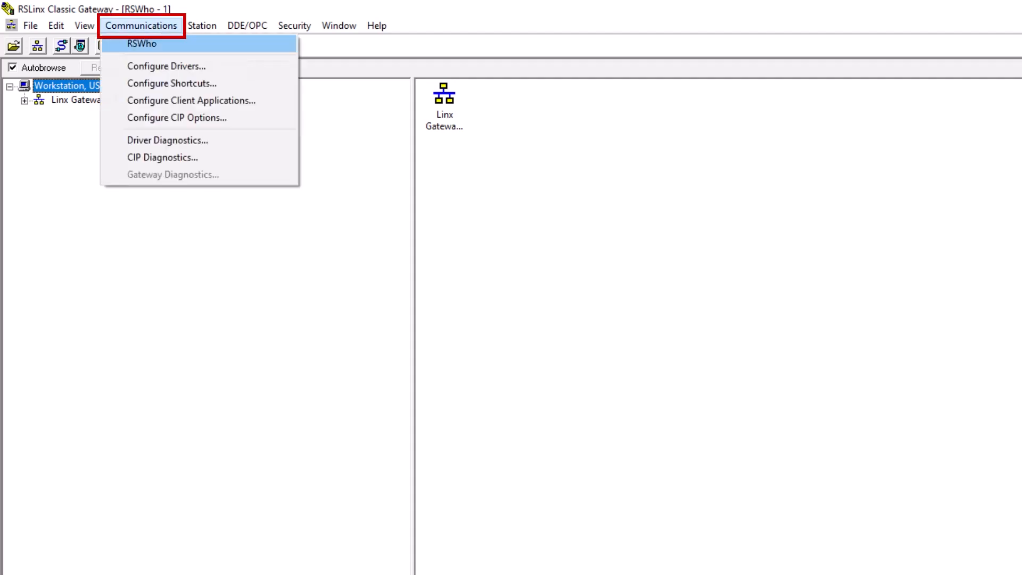
mouse_move(166, 66)
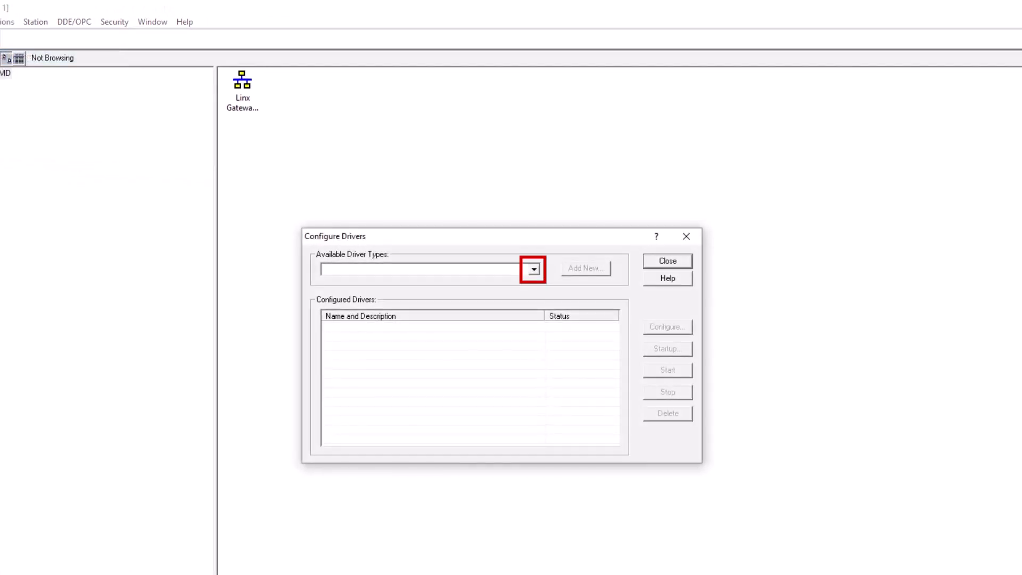
Choose EtherNet/IP Driver as the type and begin adding a new driver.
click(532, 269)
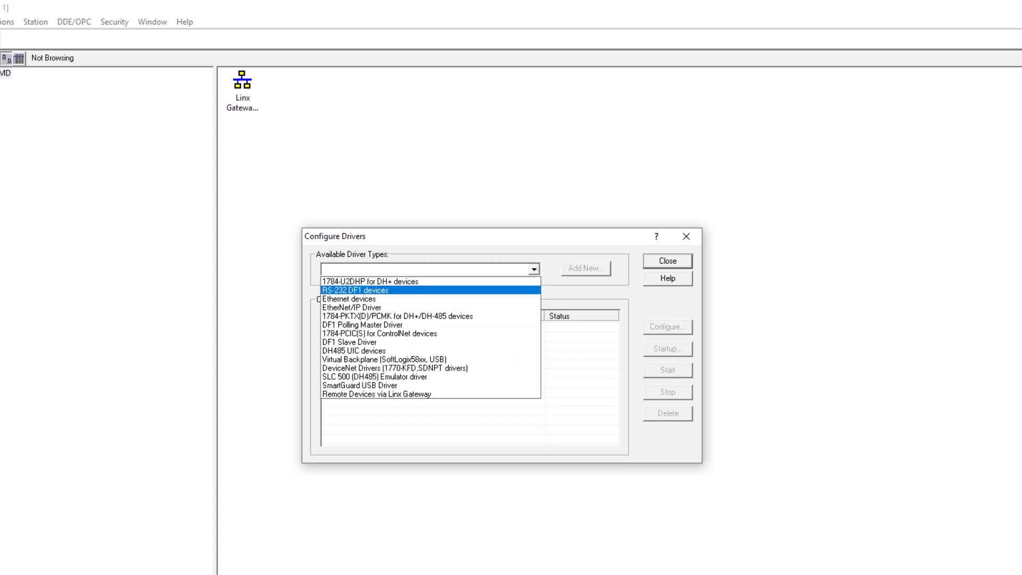
click(351, 307)
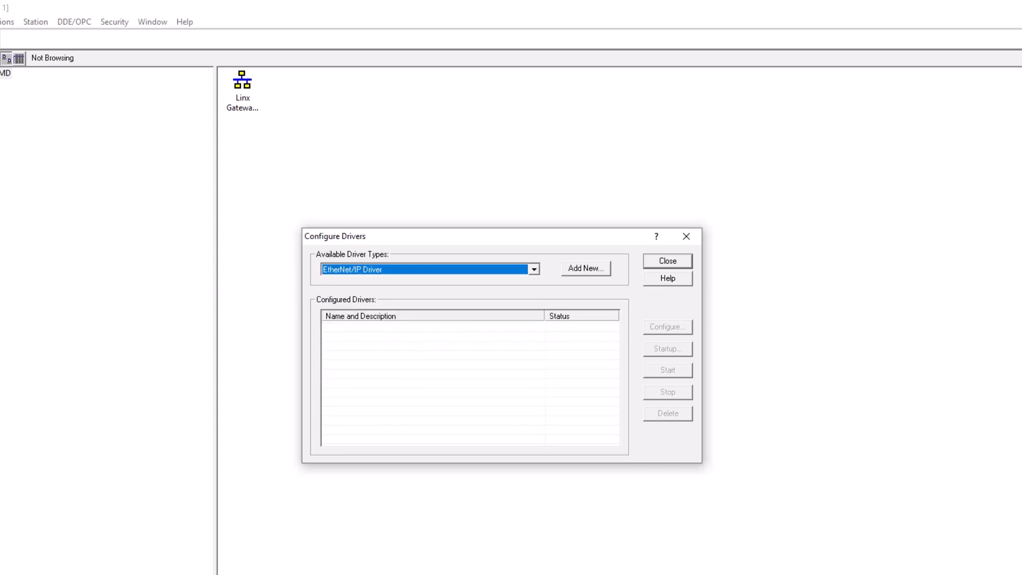
click(584, 269)
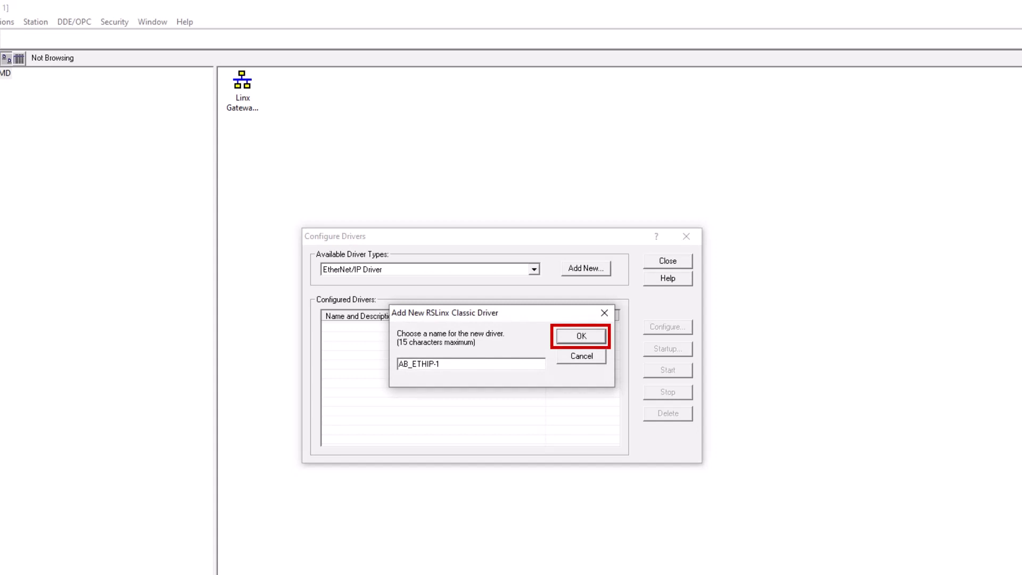
Accept the name AB_ETHIP-1, set it to Browse Local Subnet, start the driver and close setup.
click(578, 335)
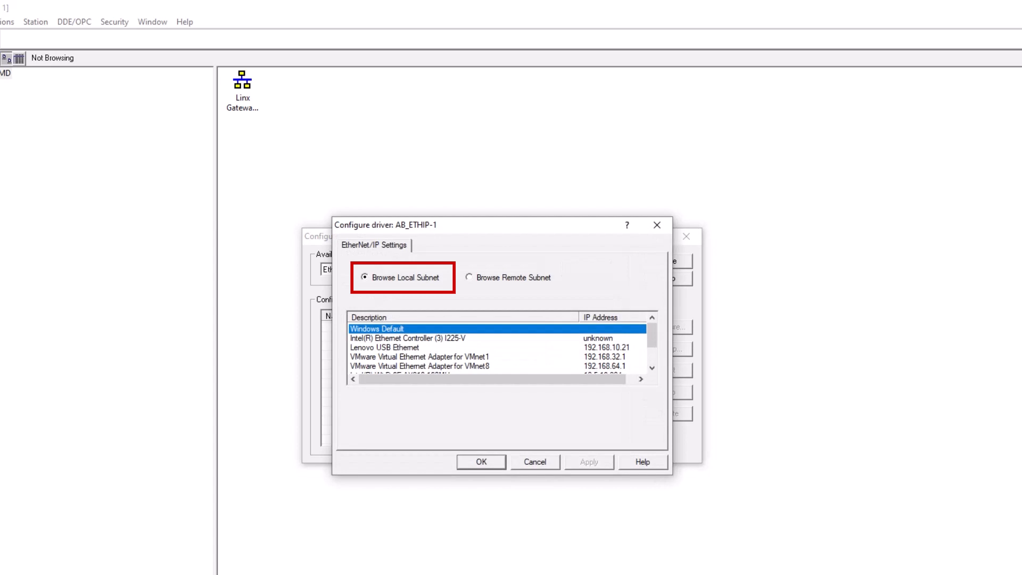
click(384, 347)
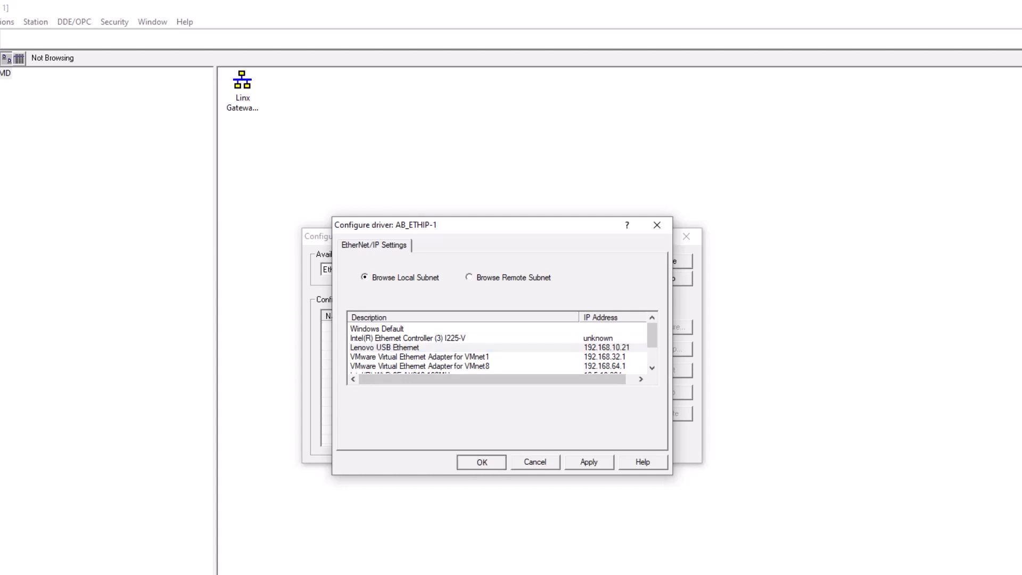
click(481, 461)
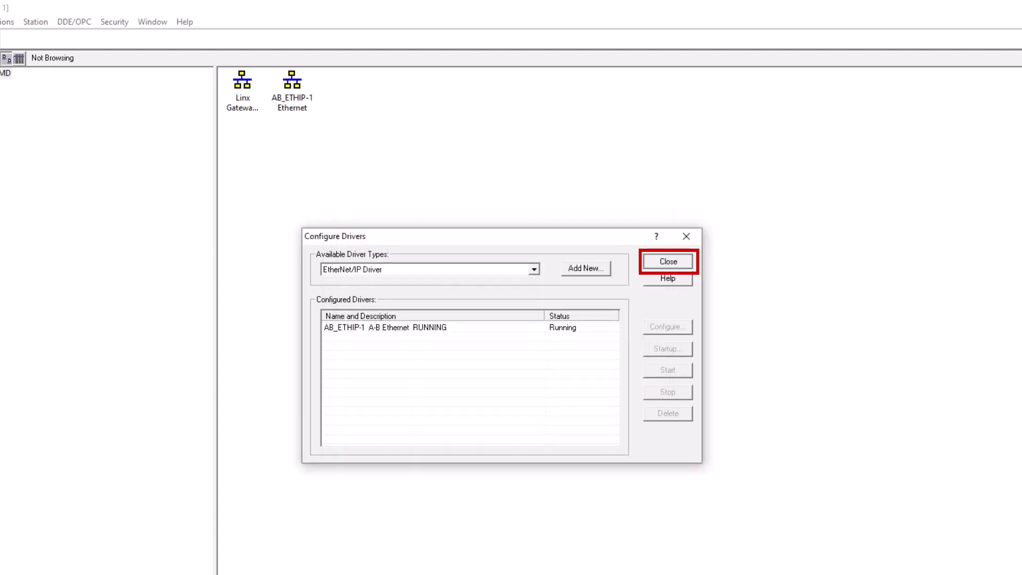
click(666, 261)
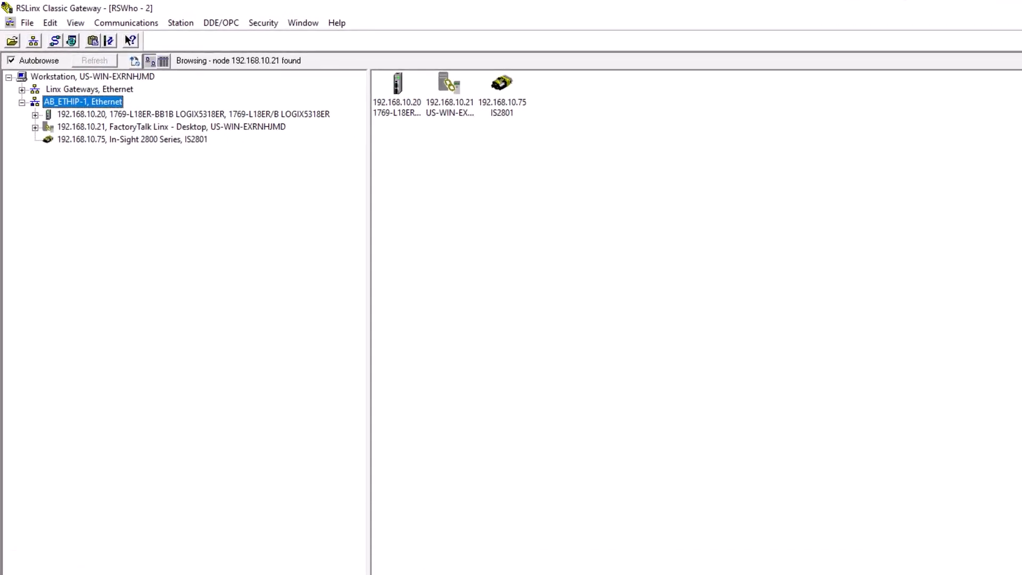